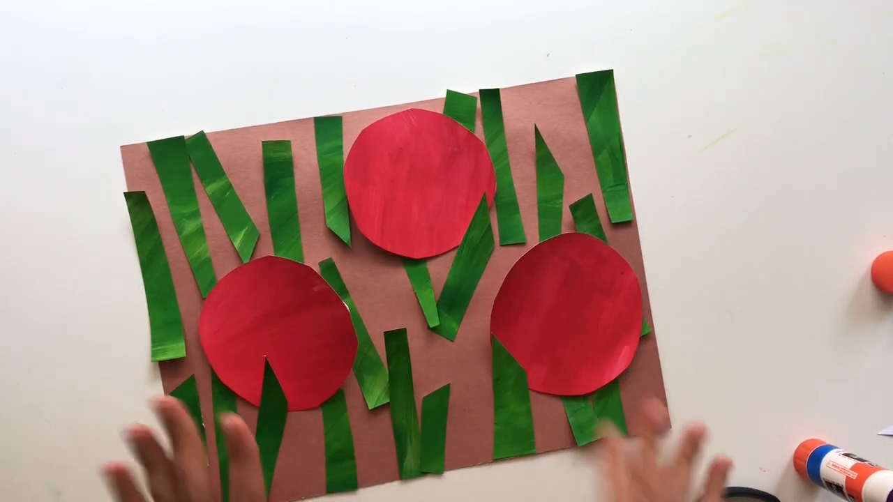
Step: Flip the bottom-left red circle face down and rub glue stick across its white back
click(272, 341)
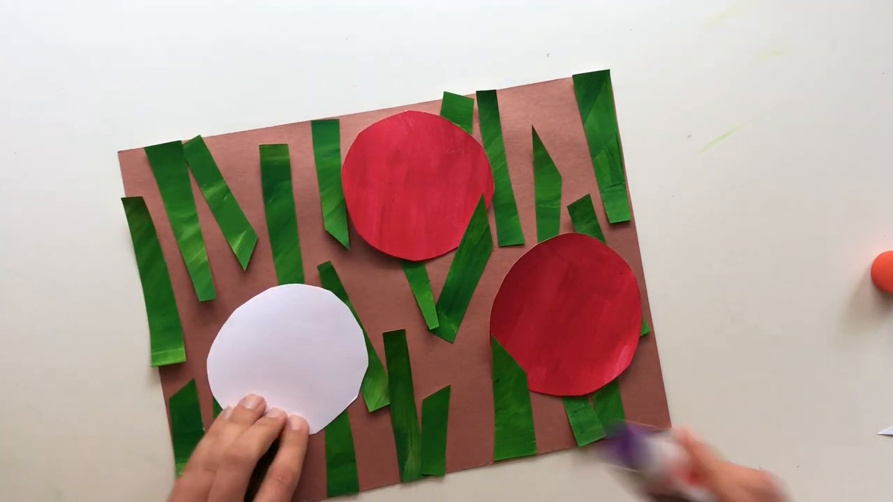